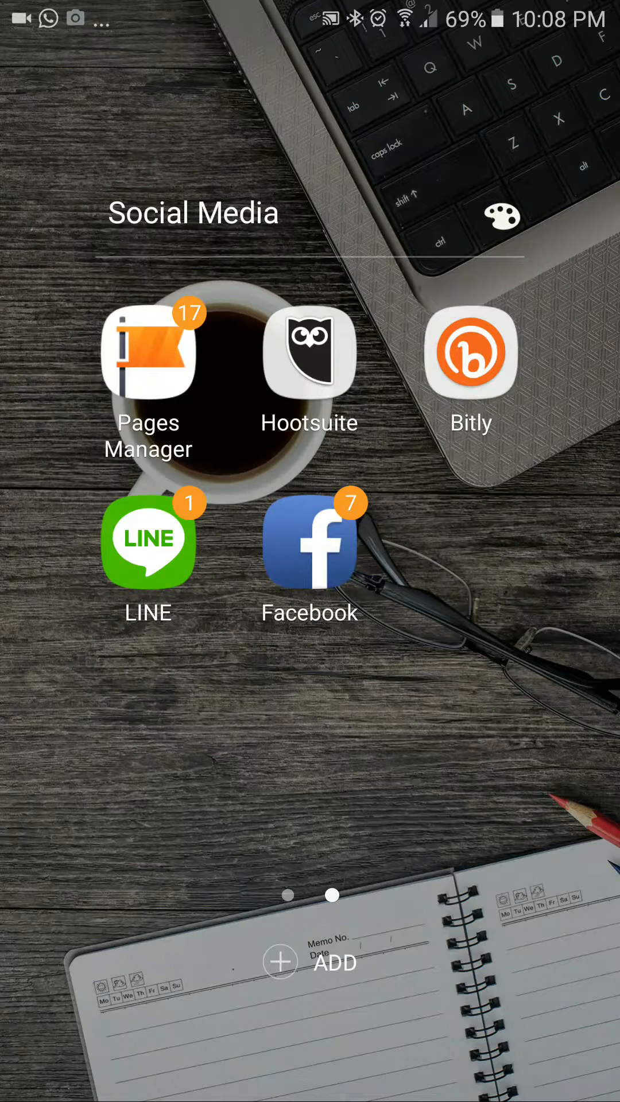
Launch Facebook from the Social Media folder on the home screen.
left_click(309, 541)
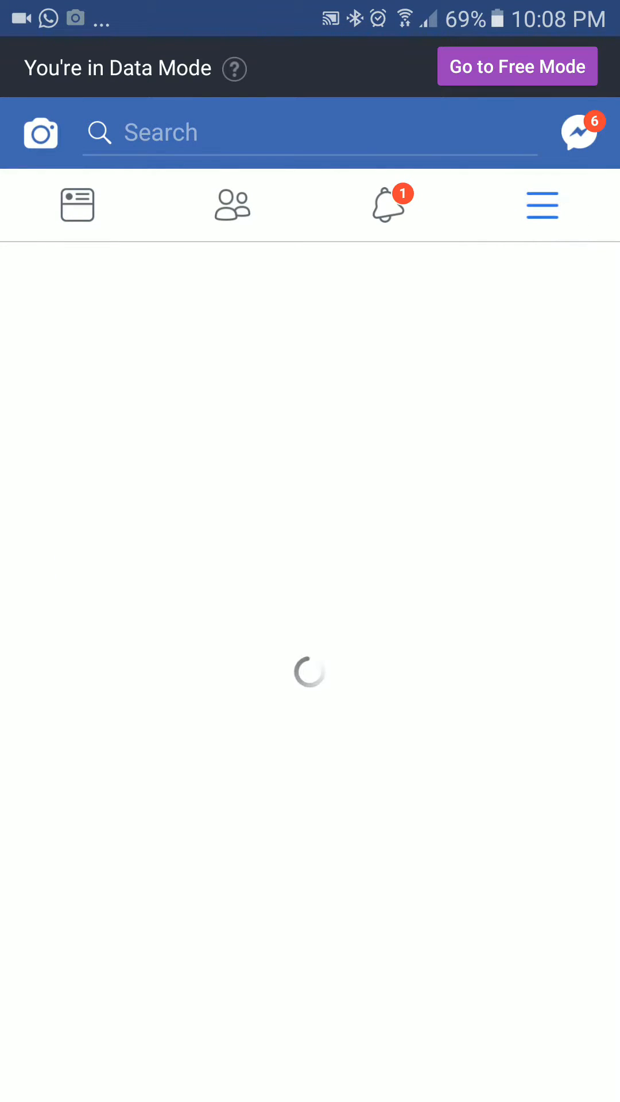
Bring up the main menu and reach its Help & Settings section.
left_click(542, 205)
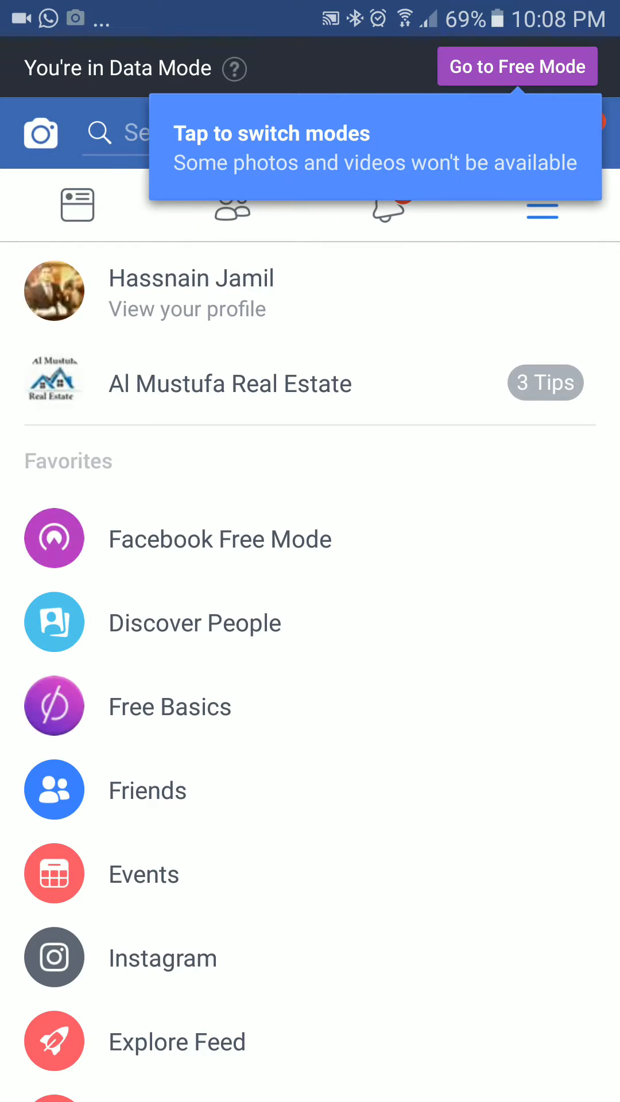
scroll("down", 3)
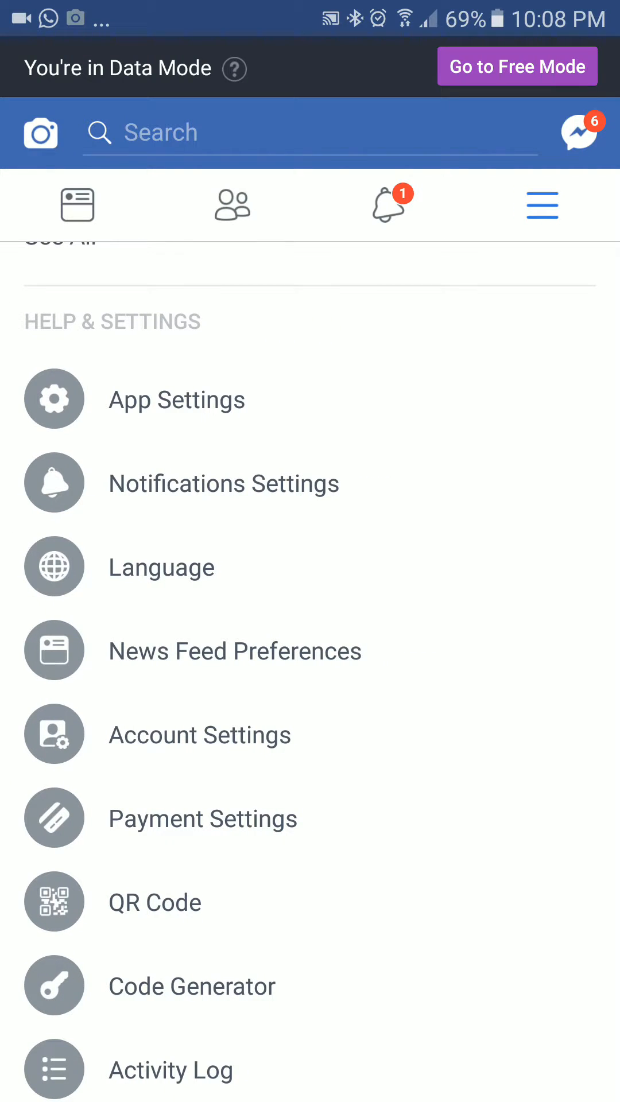
Go through Account Settings to the Security and Login page listing logged-in devices.
left_click(199, 735)
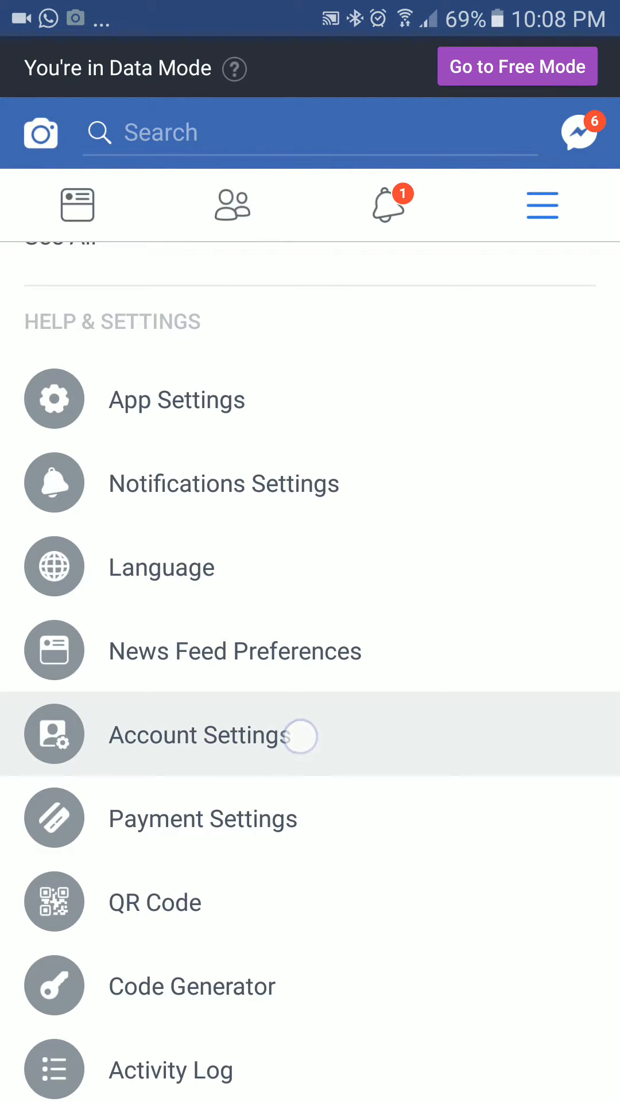
left_click(196, 735)
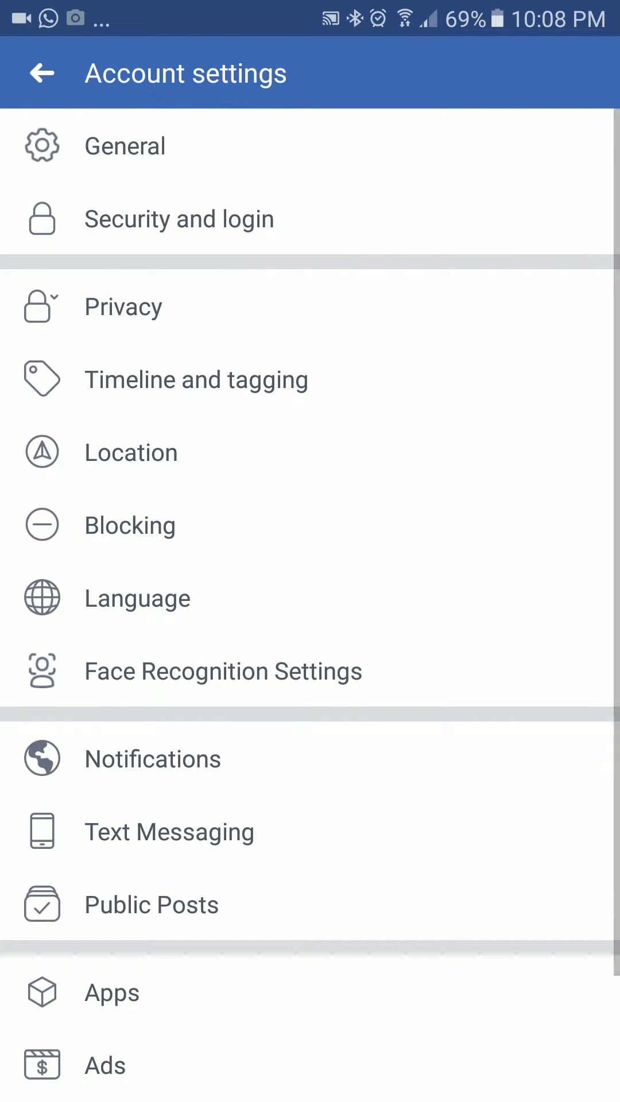
left_click(179, 218)
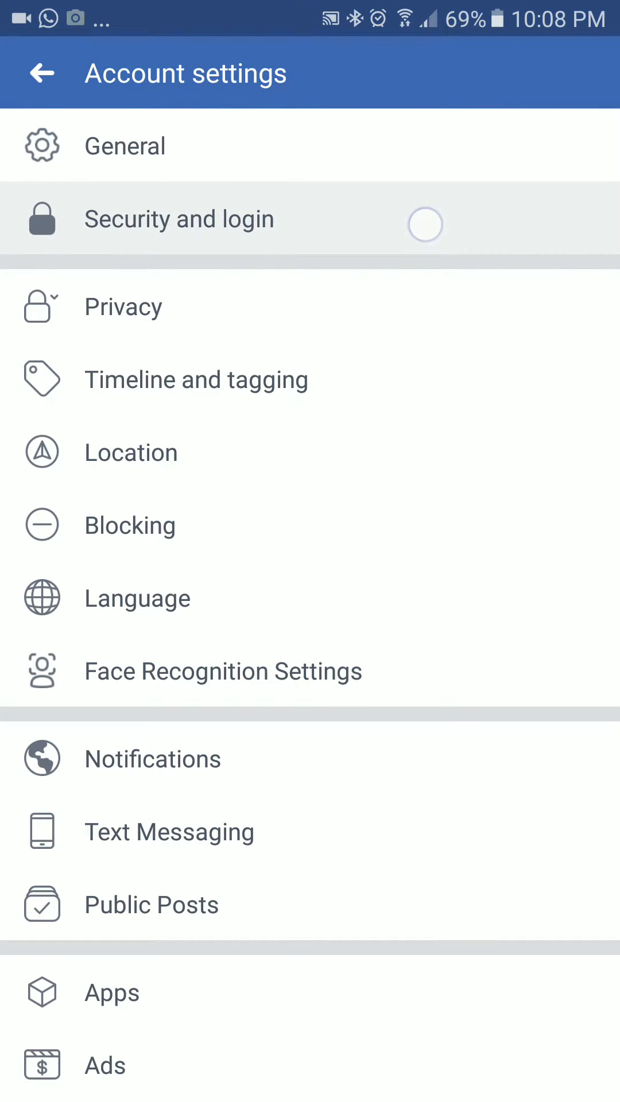
left_click(179, 218)
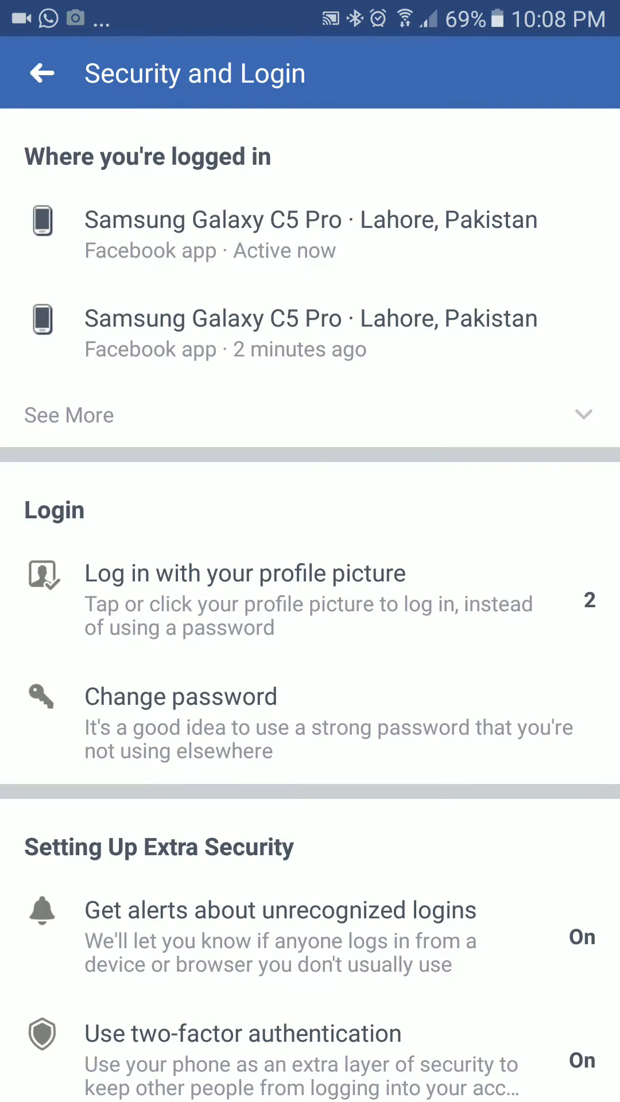
Reach the Change Password form with current, new and re-typed password fields.
left_click(365, 732)
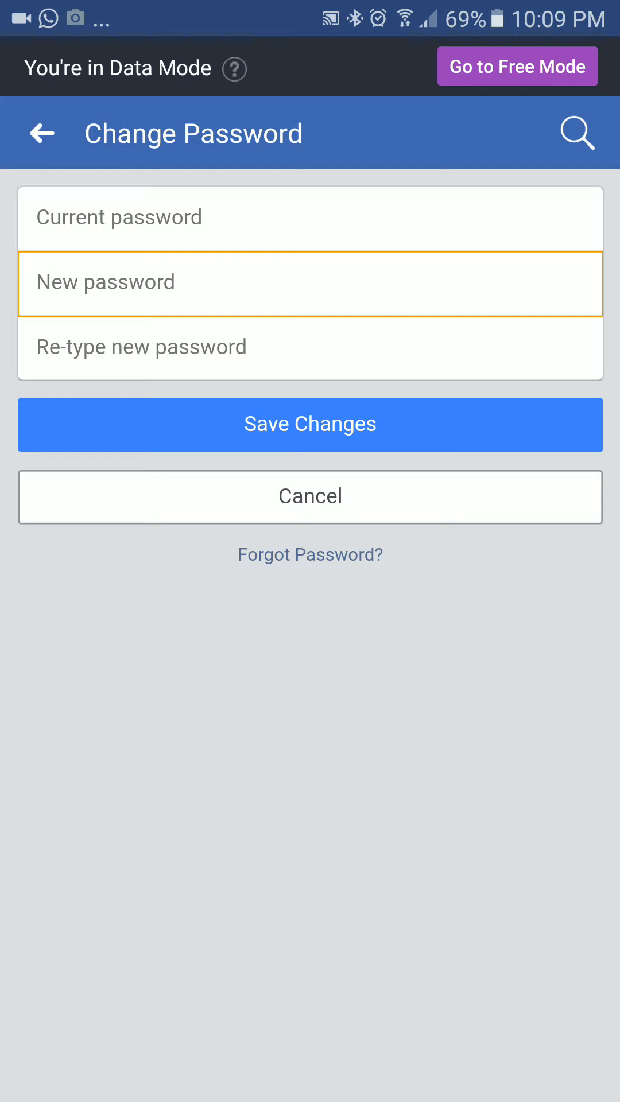
Leave the Change Password form unsaved and return to the Help & Settings menu.
left_click(310, 423)
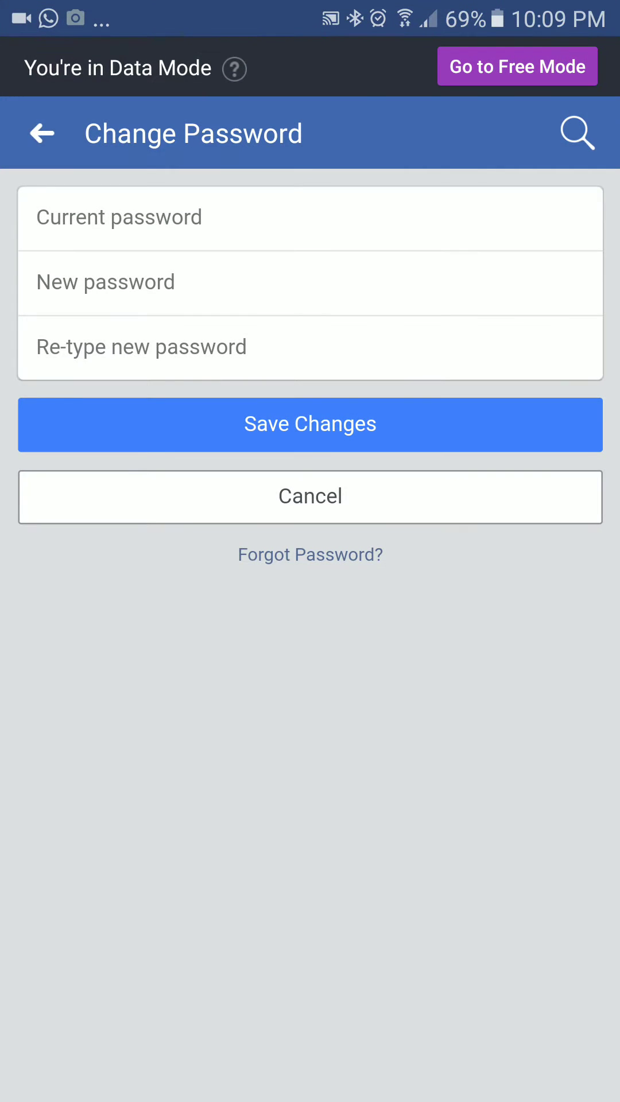
left_click(42, 133)
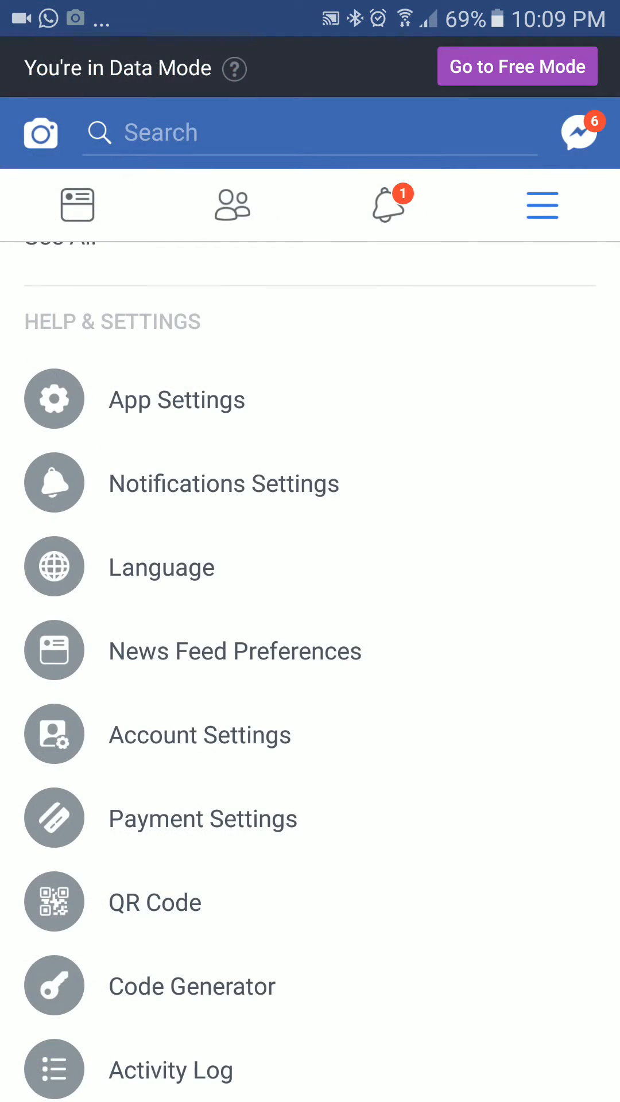
Log out of the account, landing on the saved-accounts login screen.
scroll("down", 3)
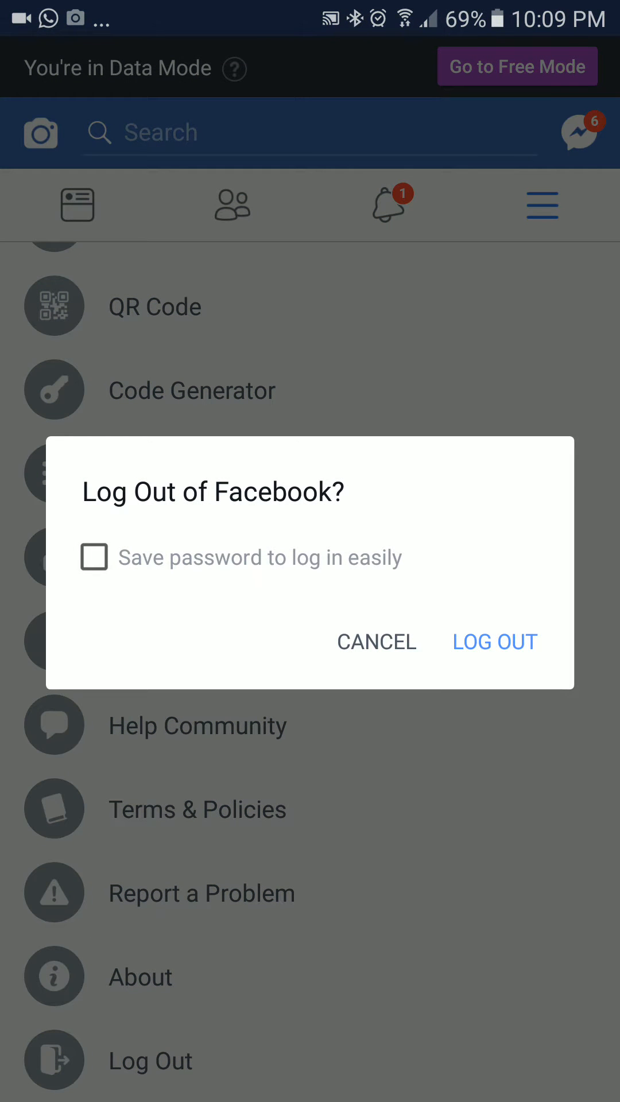
left_click(494, 641)
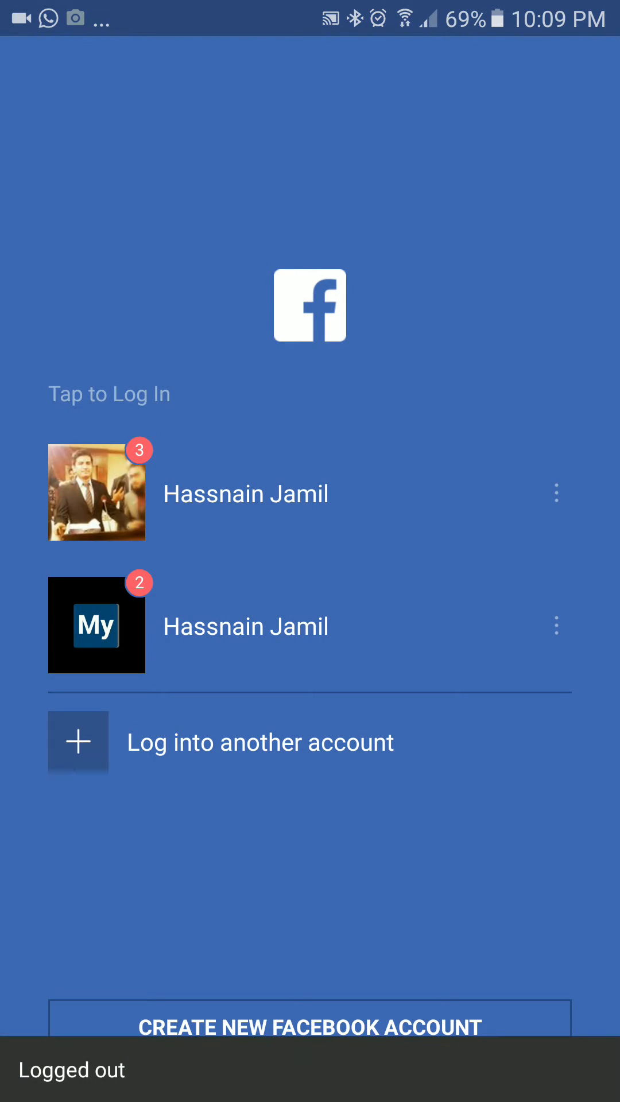
Choose the first saved account to reach its password entry screen.
left_click(245, 493)
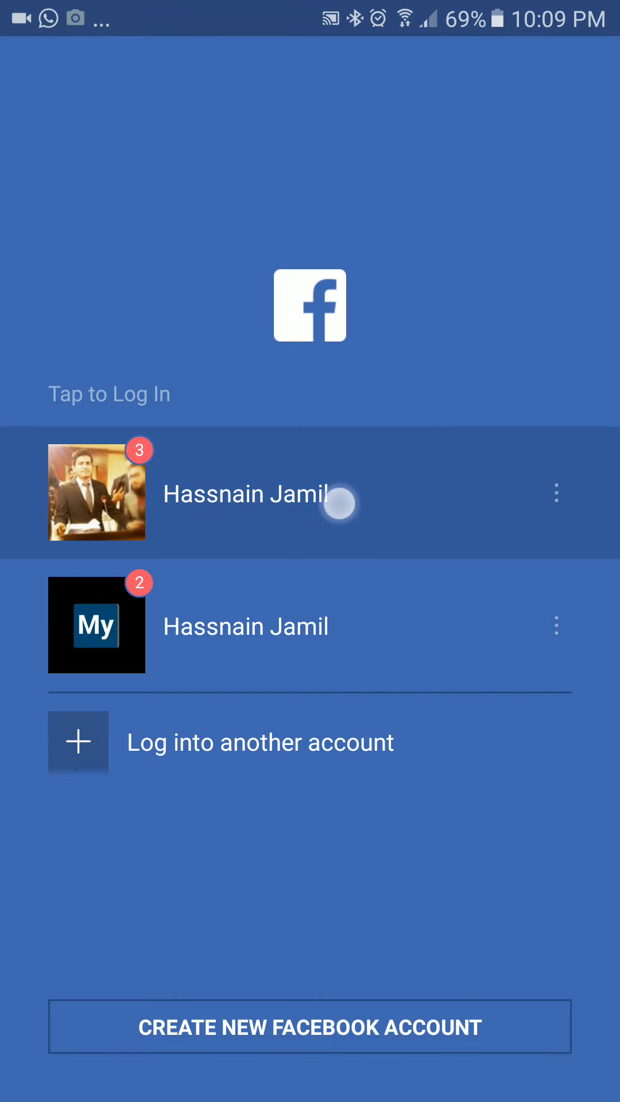
left_click(246, 494)
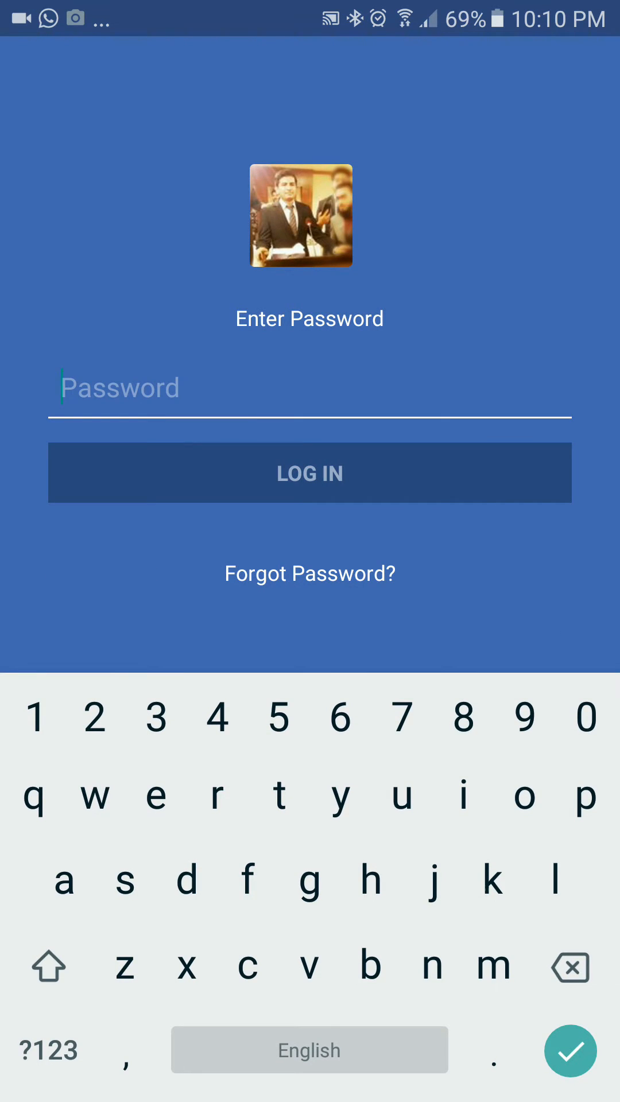